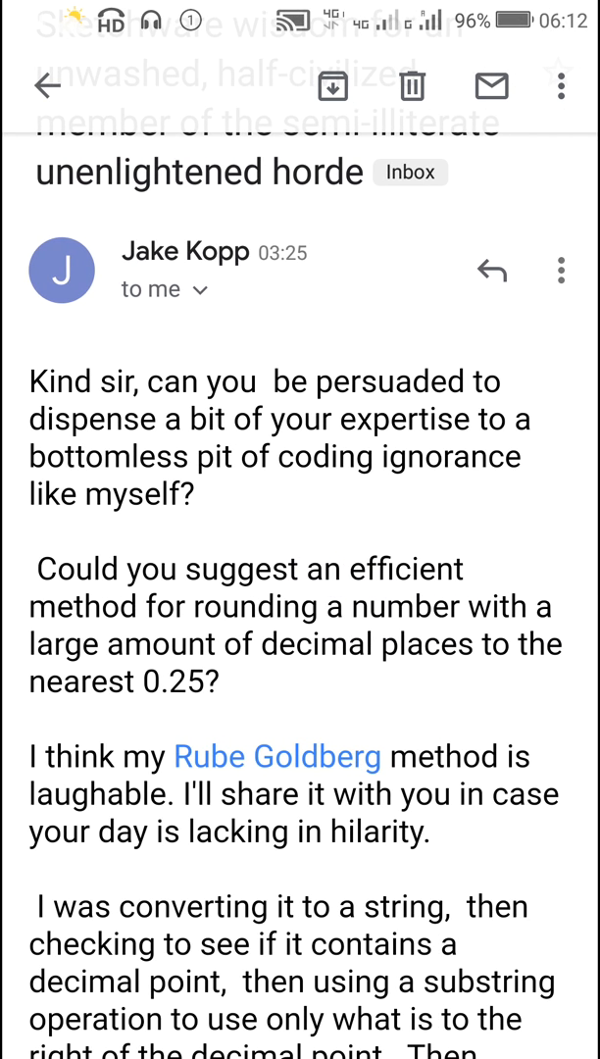
Step: Read the Gmail request for rounding long decimals to the nearest 0.25
scroll(down, 3)
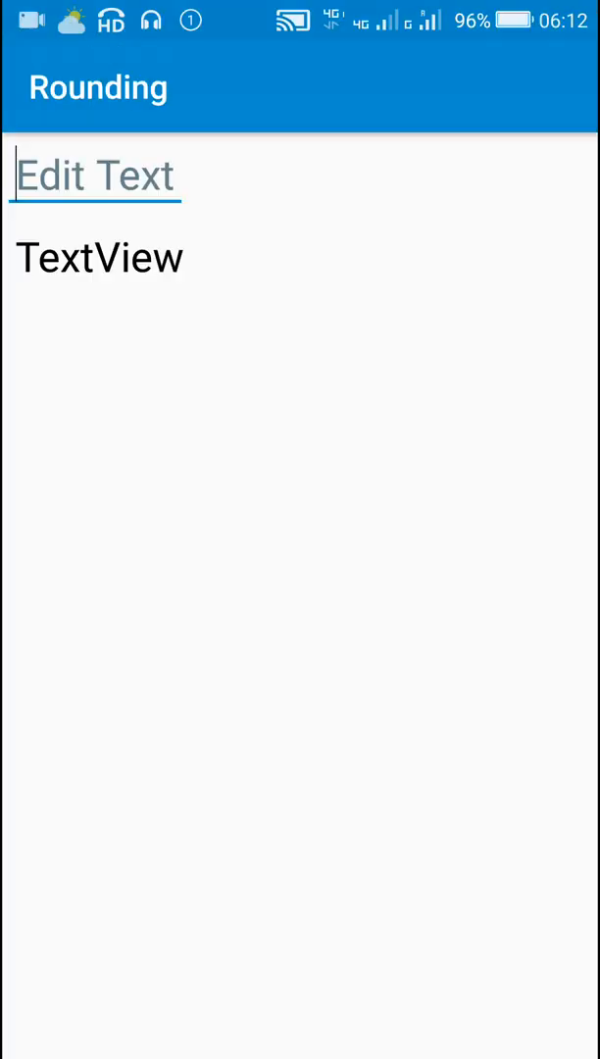
Step: Enter 25.6, 25.63 and 25.89, seeing them rounded to 25.50, 25.75 and 26.00
click(94, 176)
text(25.6)
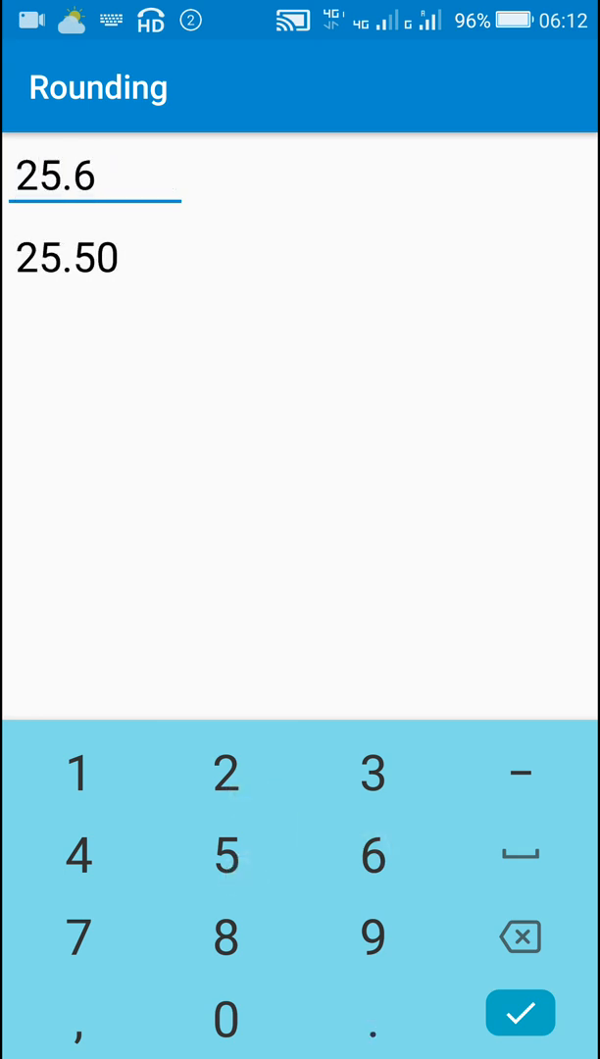
click(226, 773)
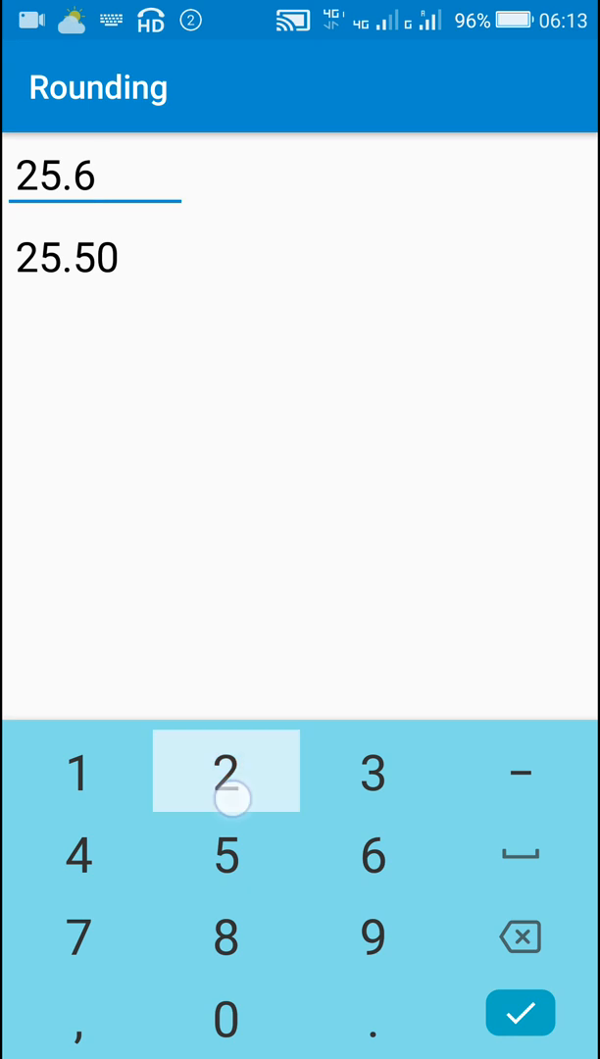
click(373, 771)
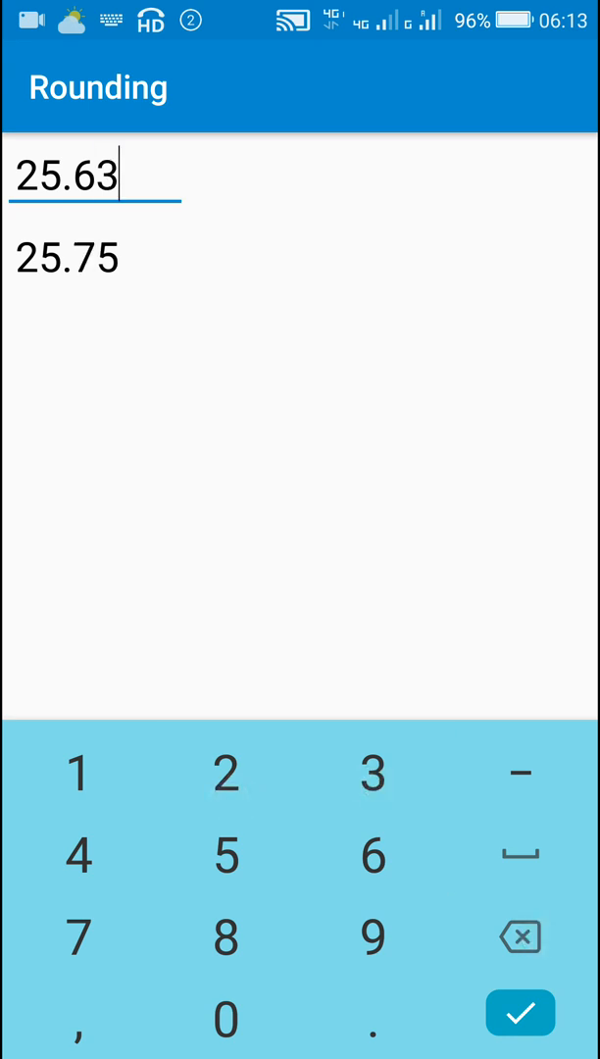
click(522, 935)
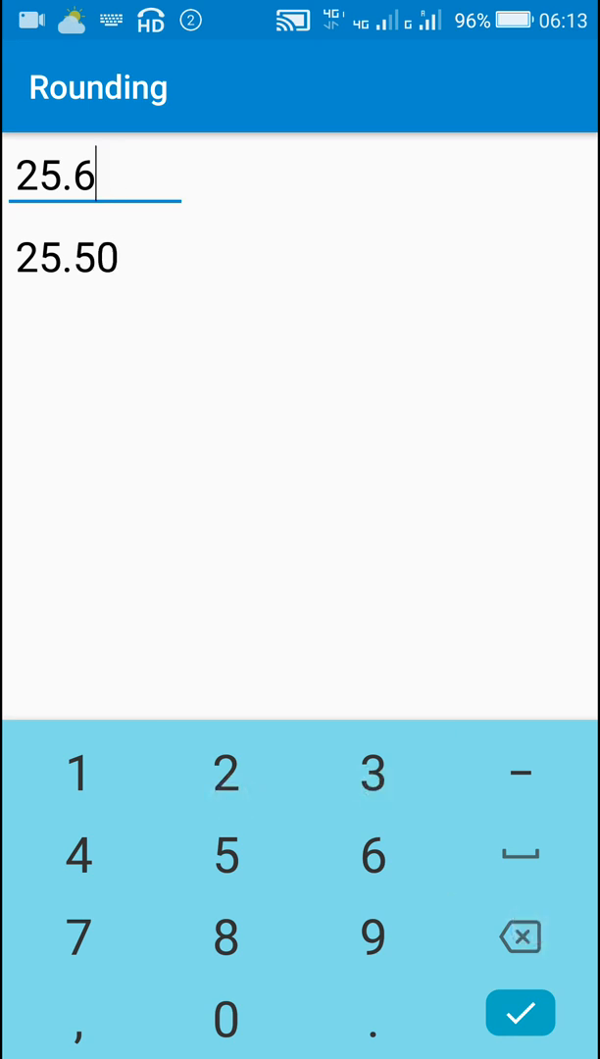
click(79, 938)
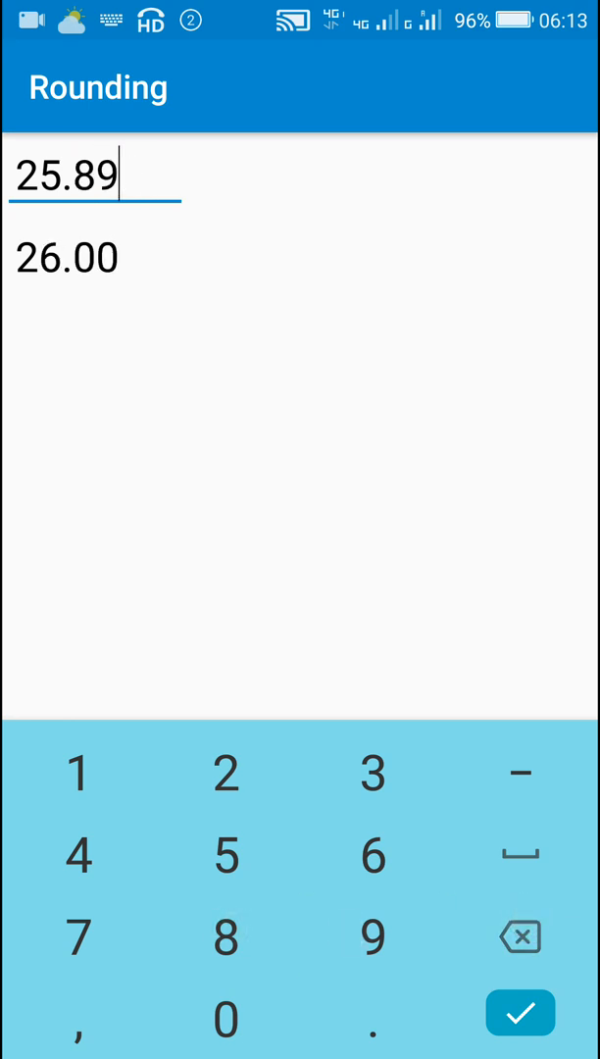
click(521, 936)
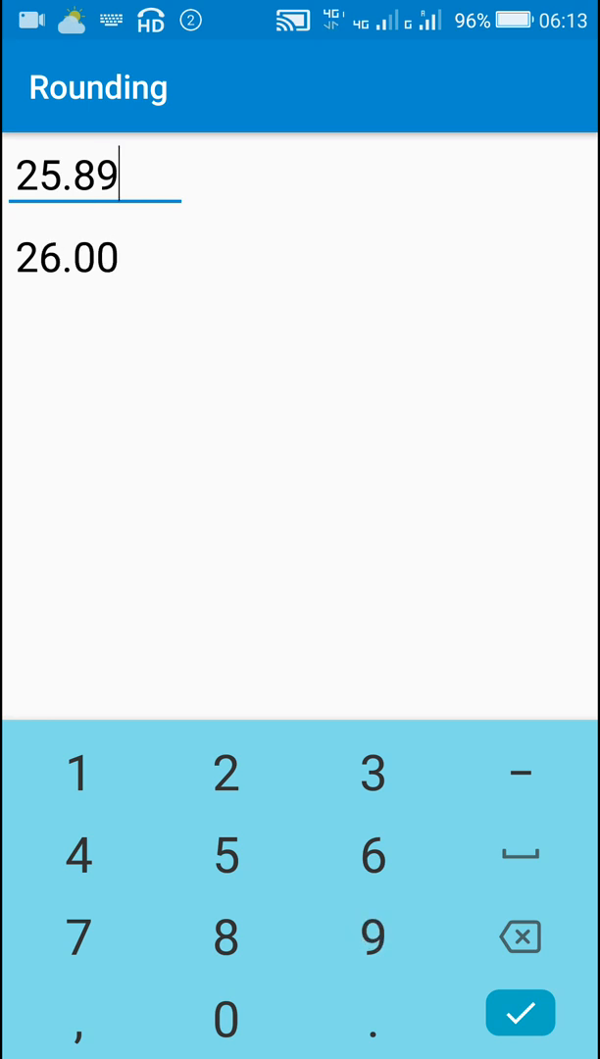
click(521, 1012)
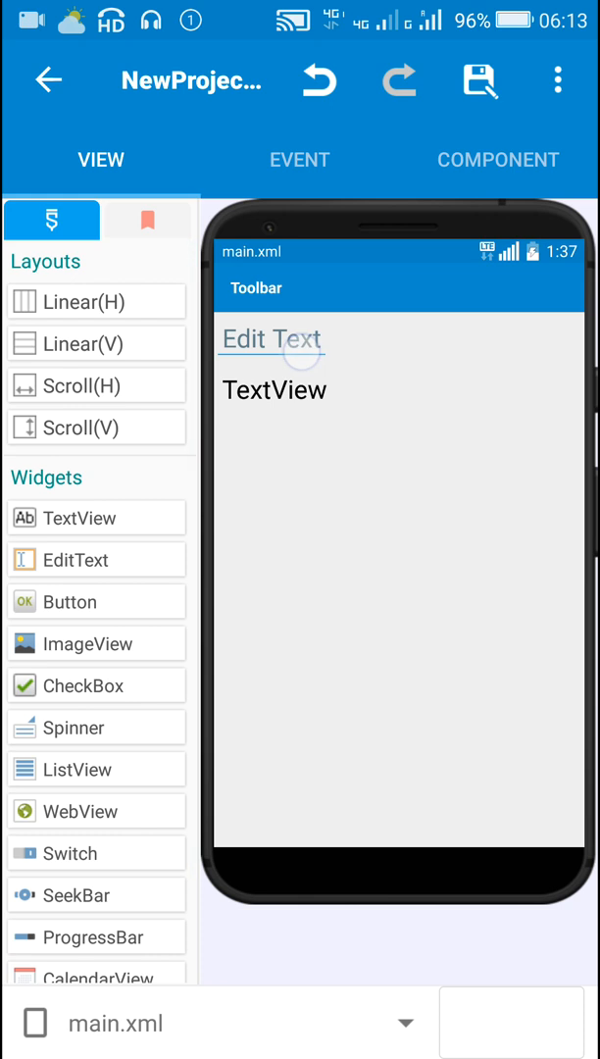
Step: Set edittext1's input type to numberSigned|numberDecimal
click(271, 339)
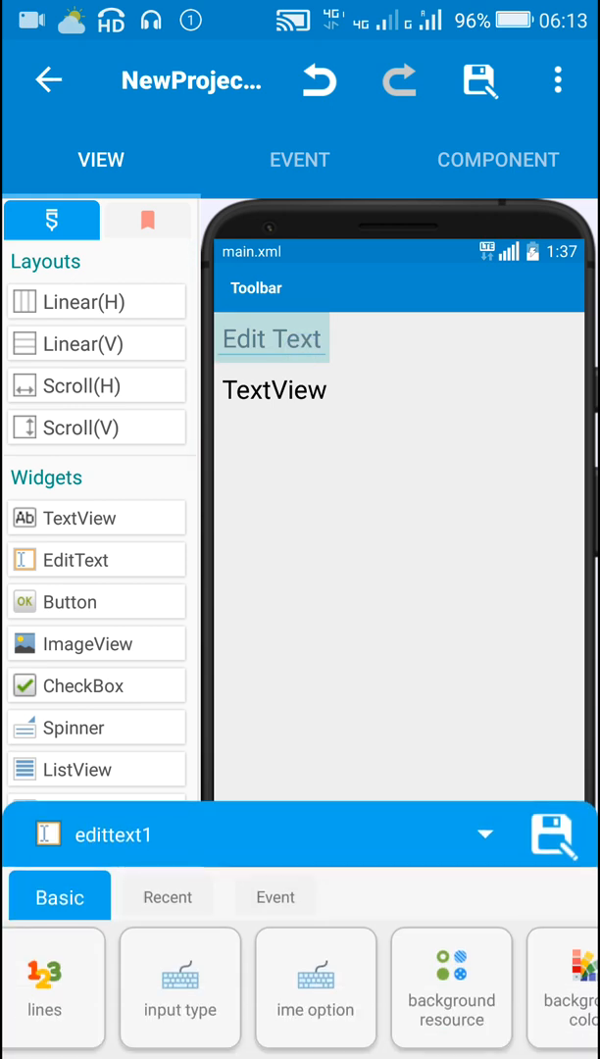
click(180, 989)
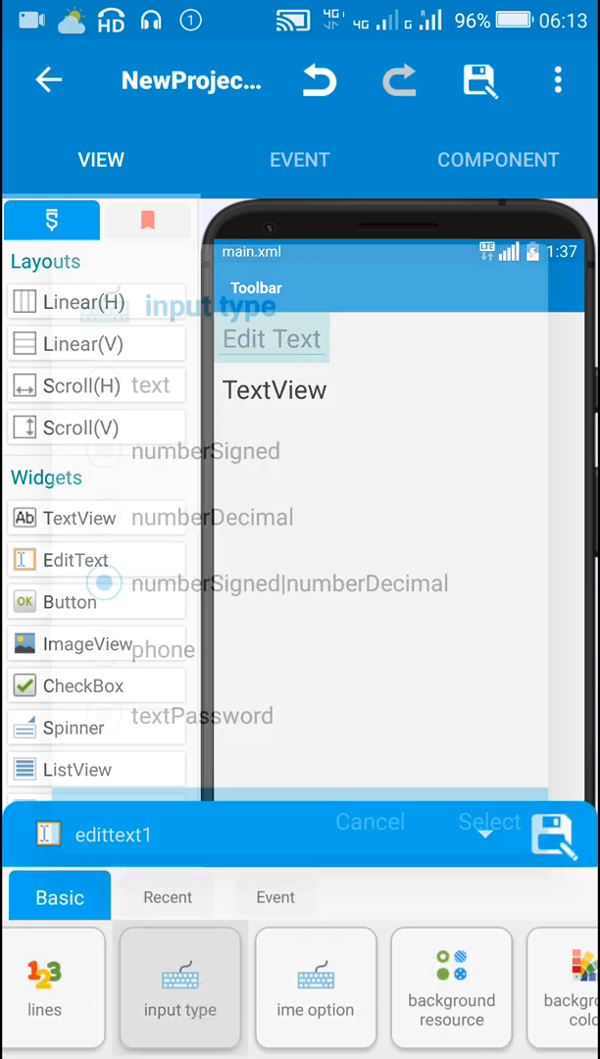
click(180, 988)
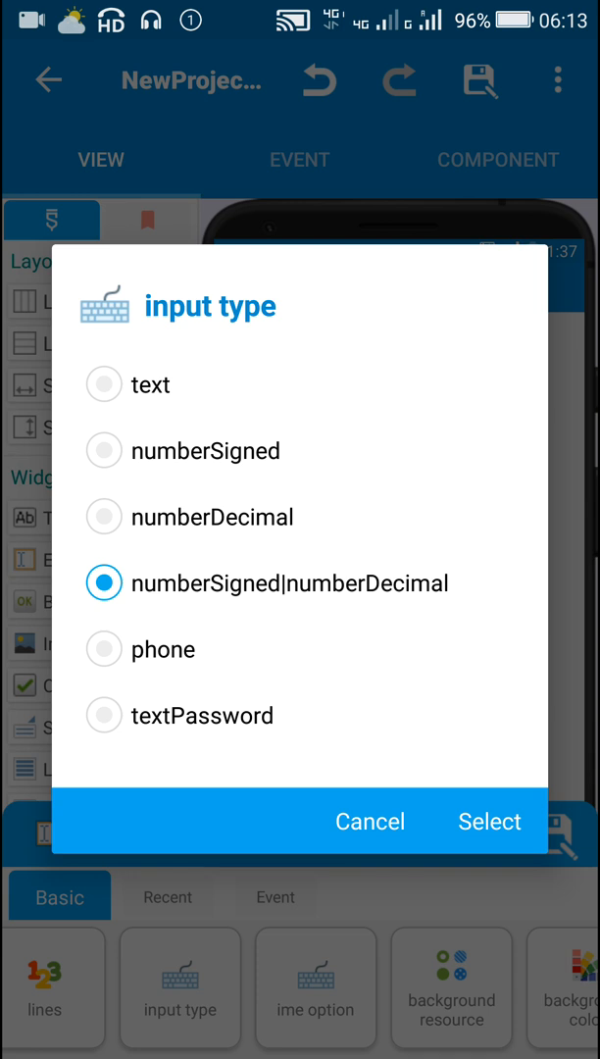
click(369, 821)
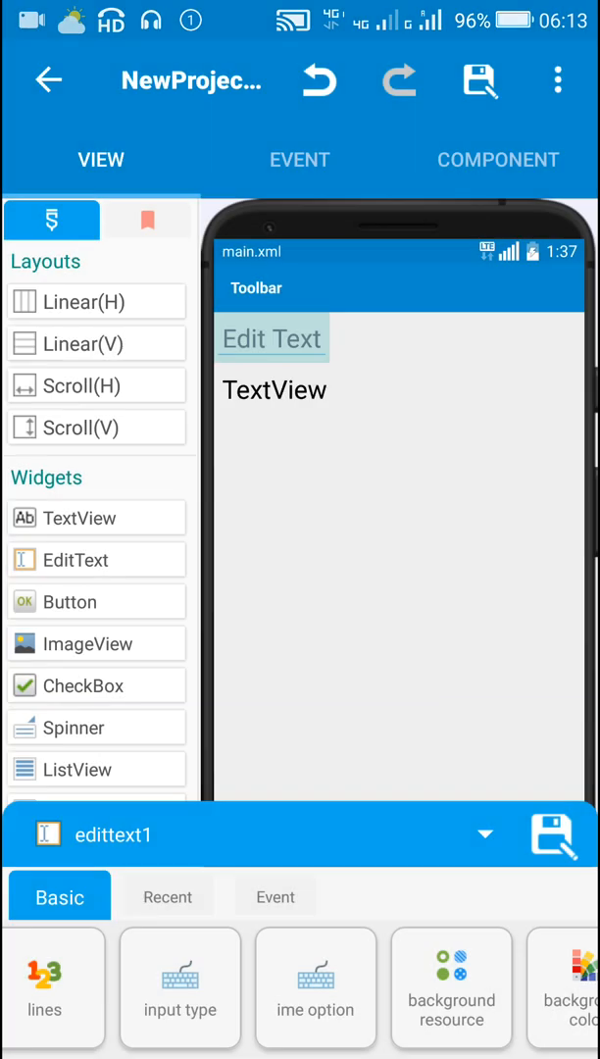
Step: Select textview1 and bring up the event list for edittext1 onTextChanged
click(275, 389)
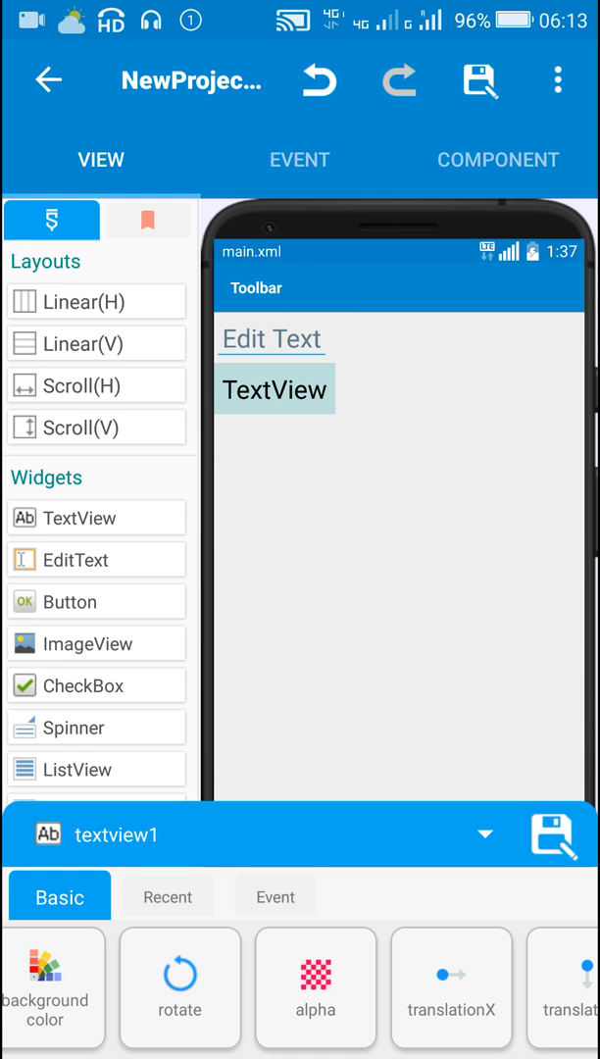
click(298, 159)
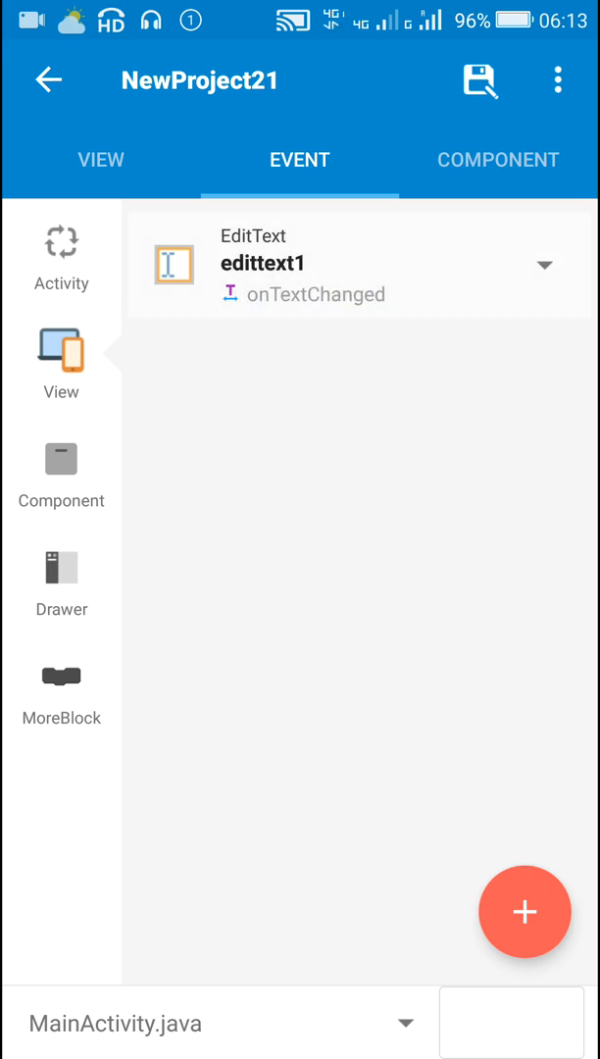
Step: Inspect the onTextChanged toDecimalFormat block, keeping its format value at 0.25
click(294, 262)
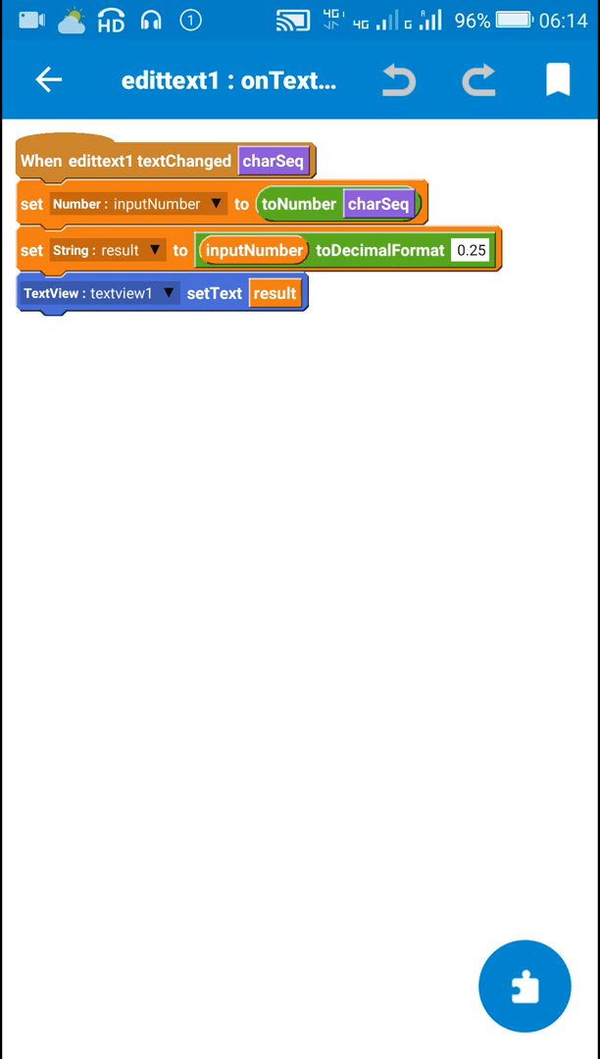
click(357, 251)
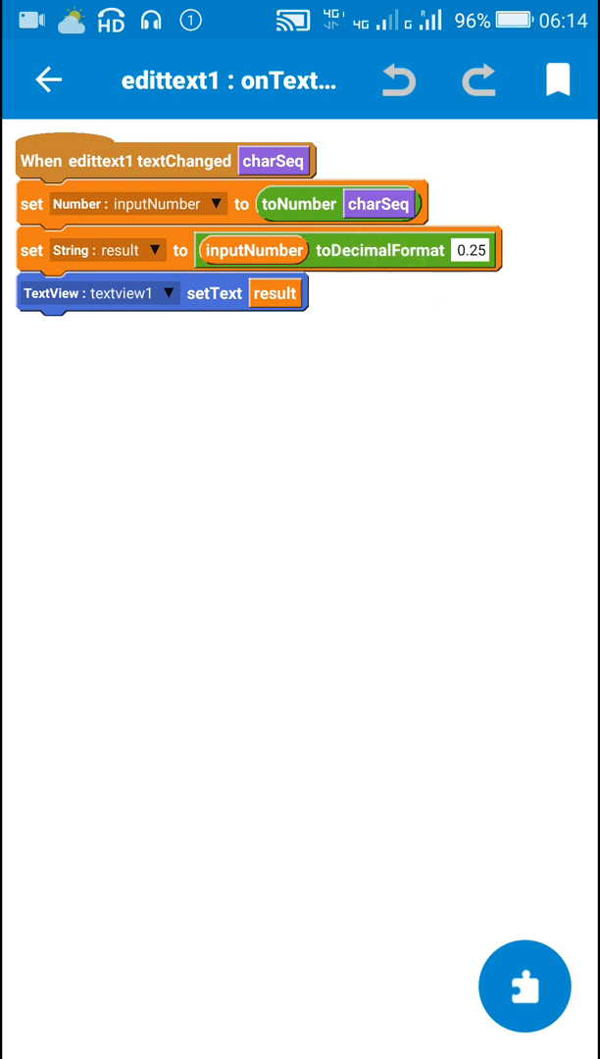
click(471, 249)
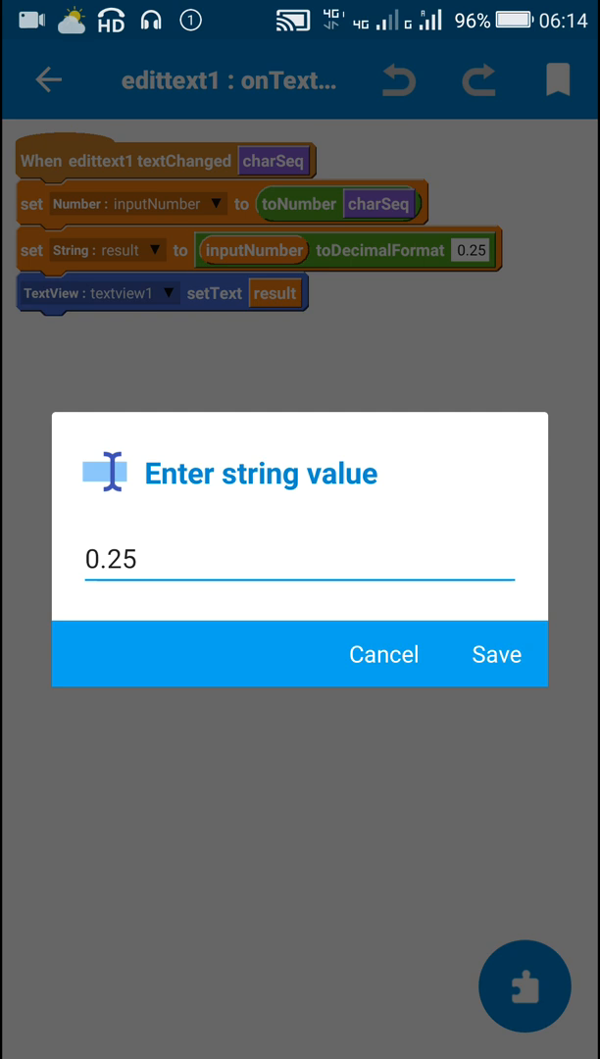
click(496, 655)
text(85.13)
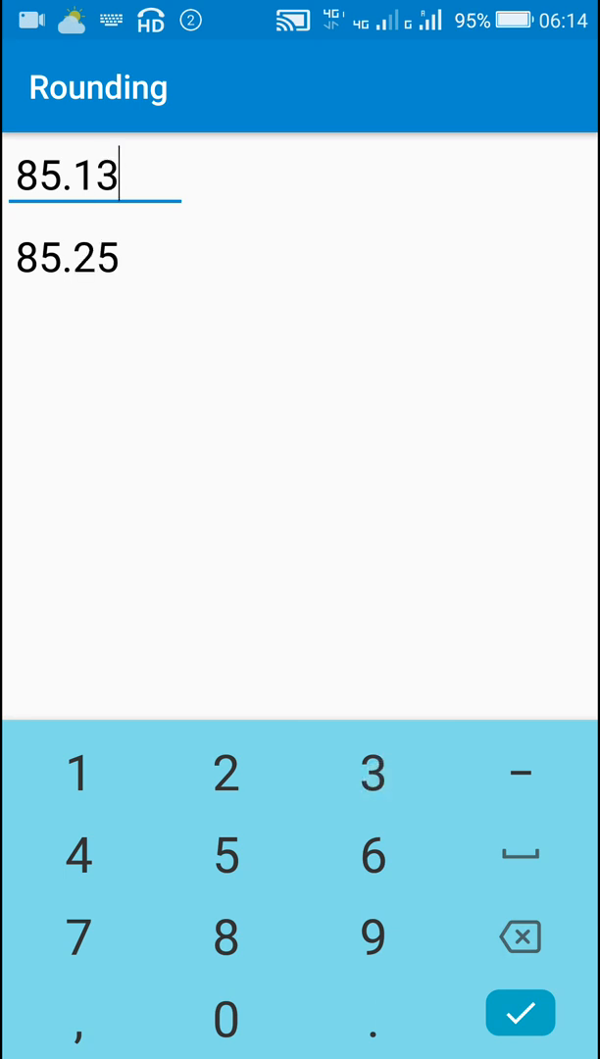
Step: Try 85.13, 85.35 and 85.3, each shown rounded to 85.25
click(522, 937)
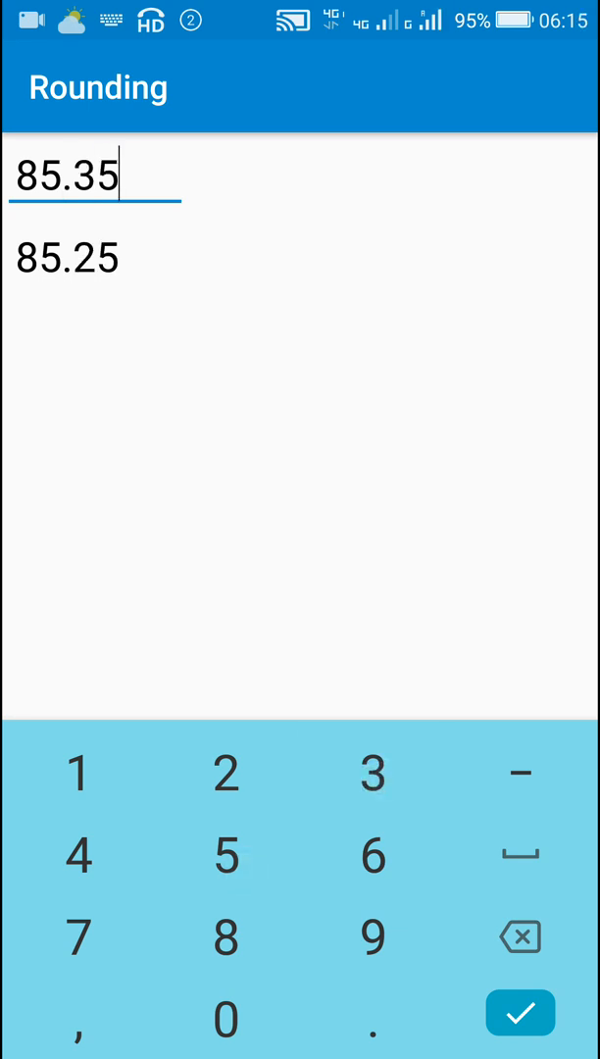
click(522, 935)
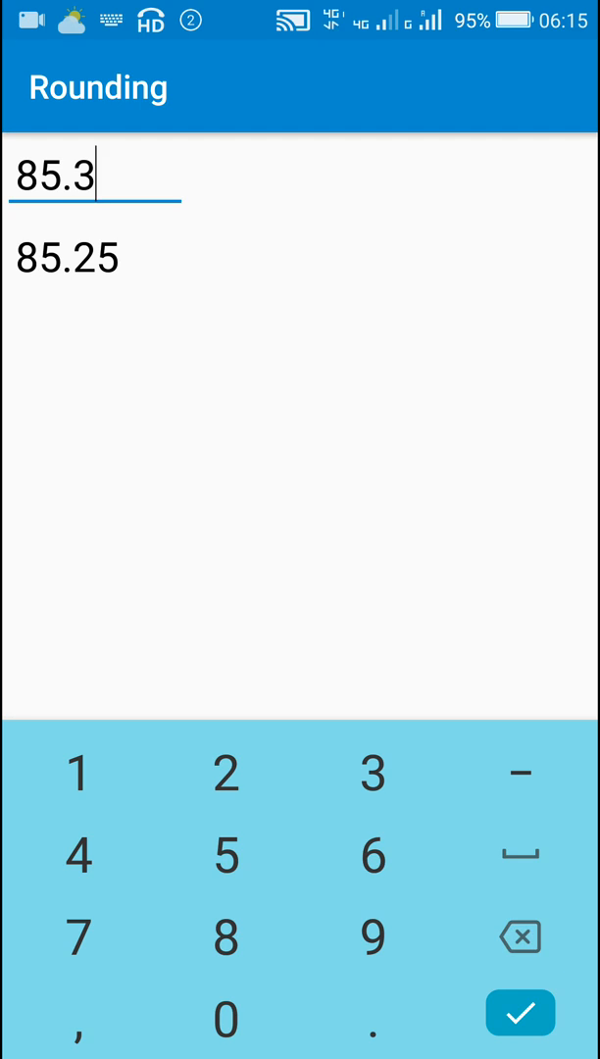